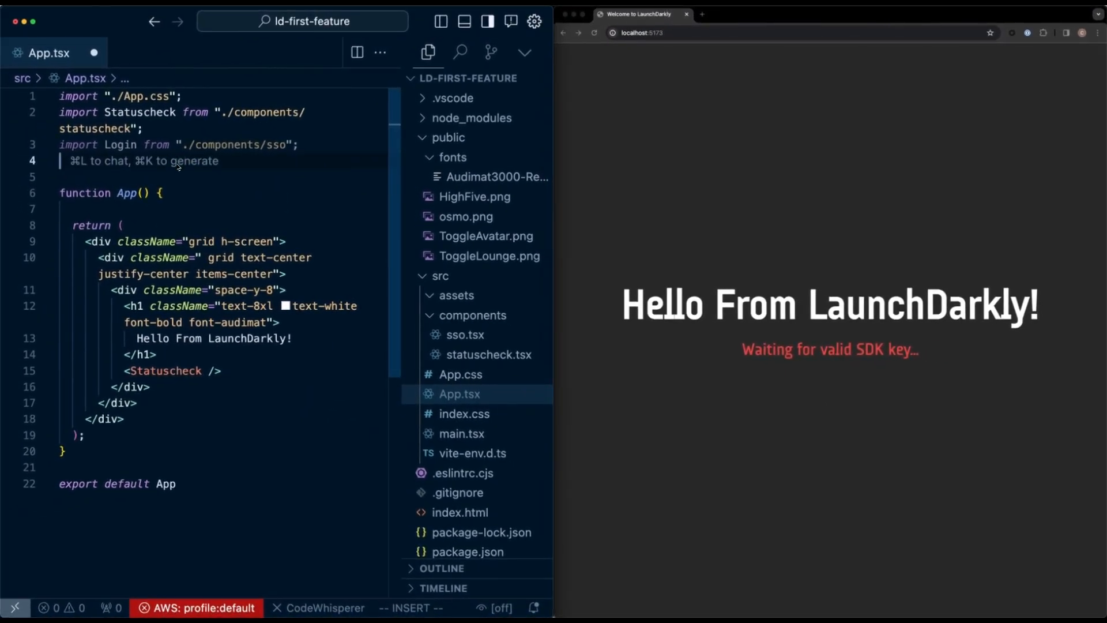
# Import withLDProvider and wrap the exported App with clientSideID 'add-client-sdk-key'.
pyautogui.write('with')
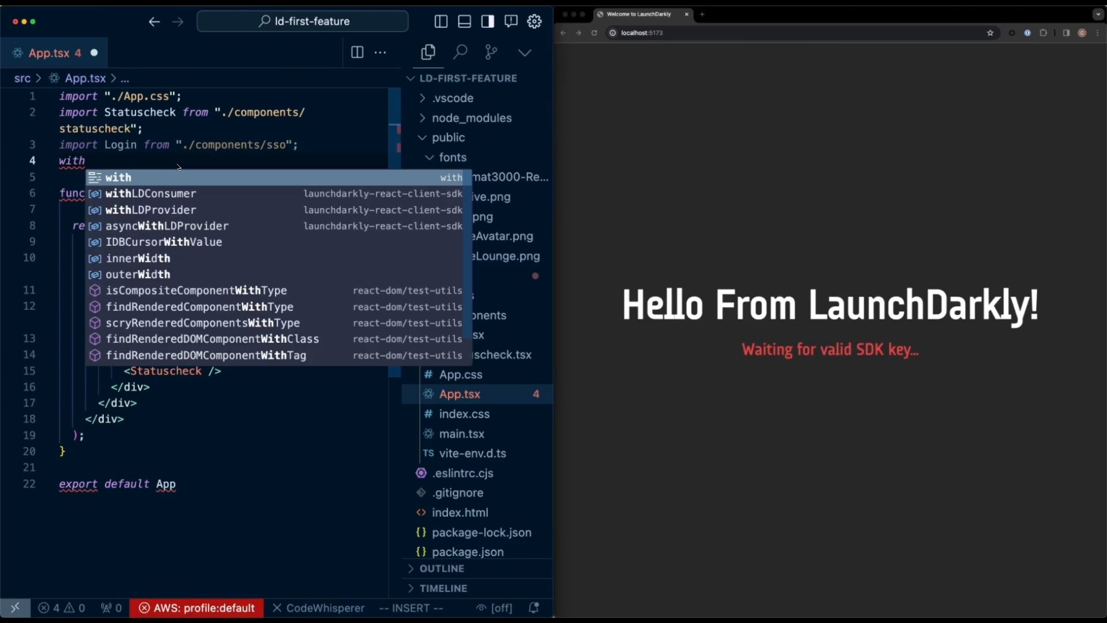
pyautogui.click(150, 208)
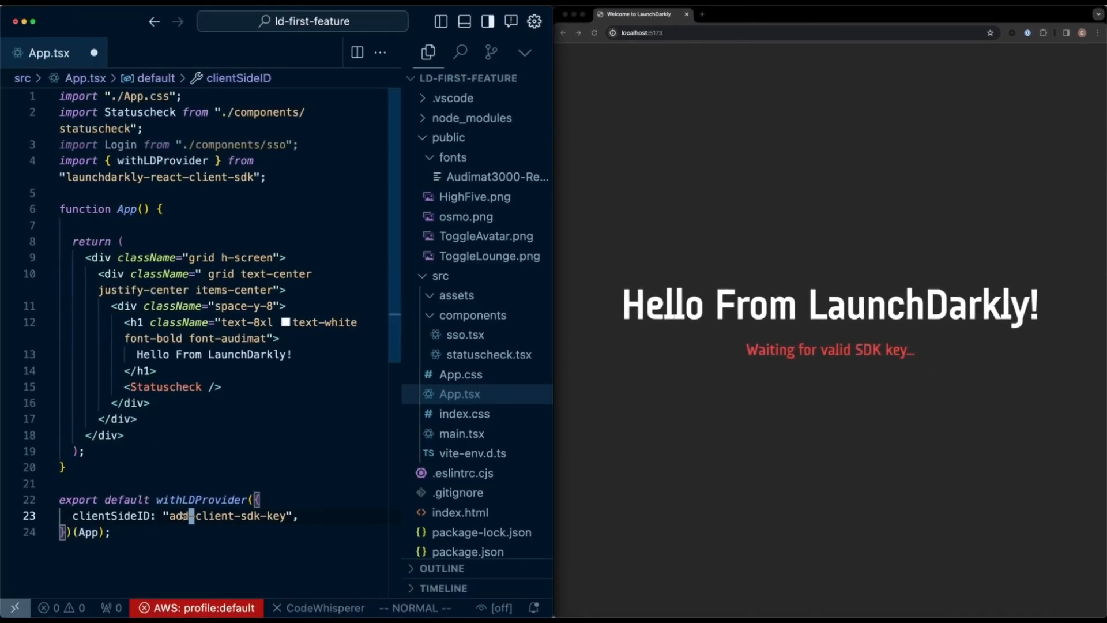
pyautogui.moveTo(169, 515); pyautogui.dragTo(288, 515)
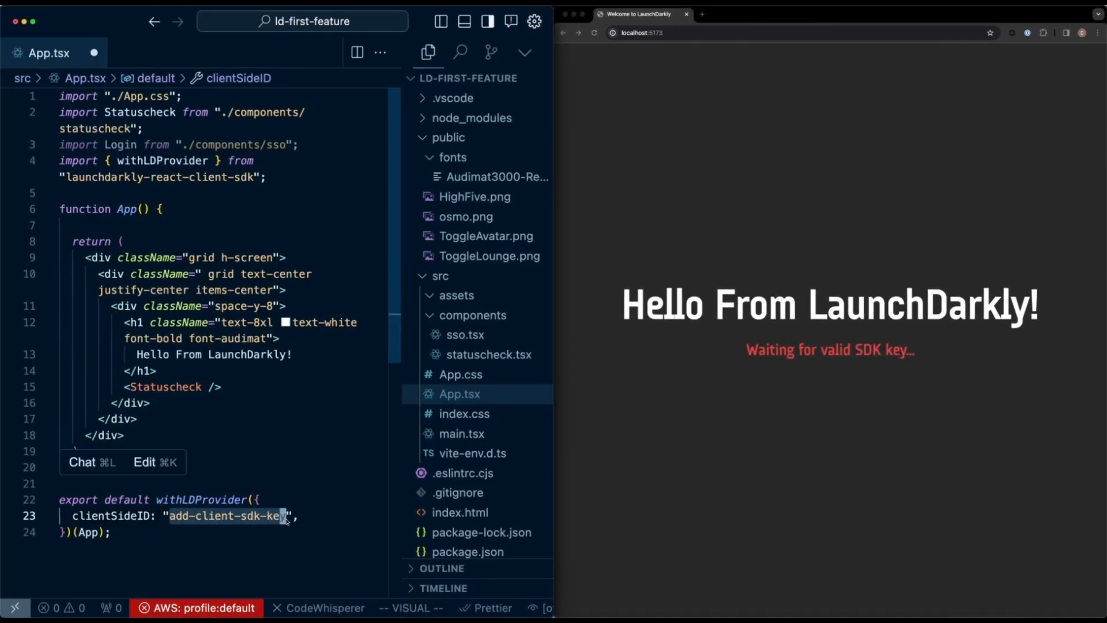
pyautogui.write('6600e3134843c80fa4a4968a')
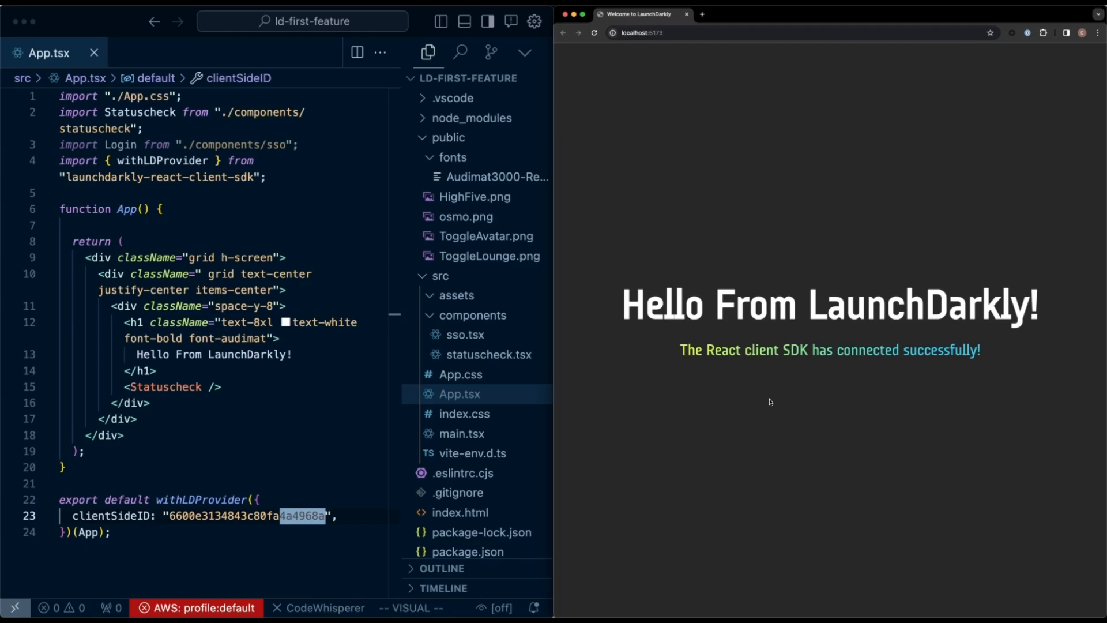
pyautogui.moveTo(189, 231)
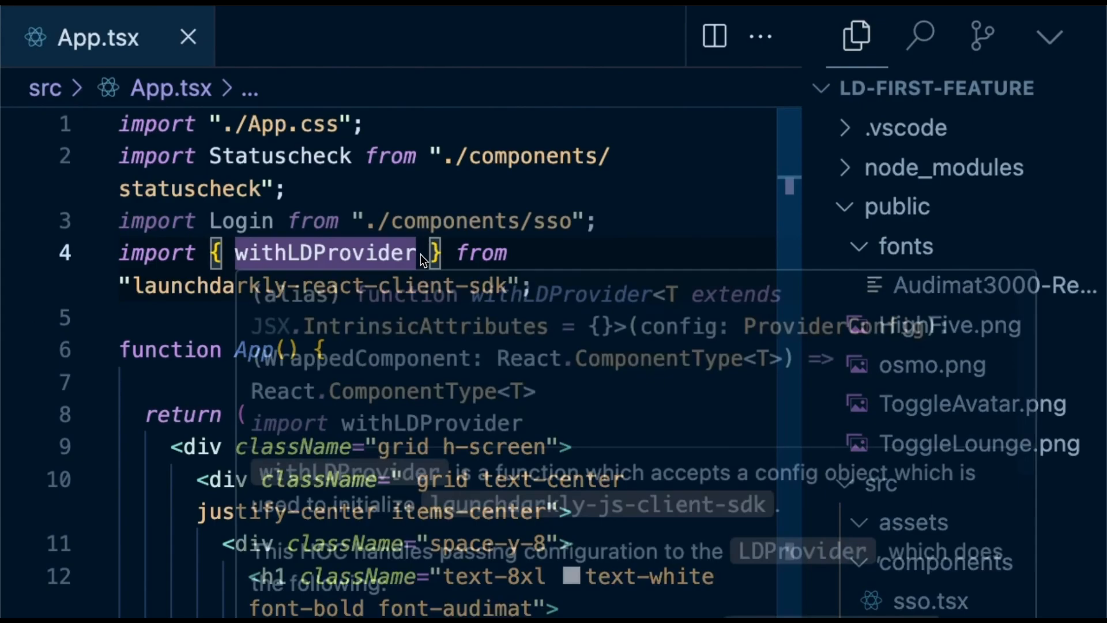
# Import useFlags and add const {} = useFlags() at the top of App.
pyautogui.write('useL')
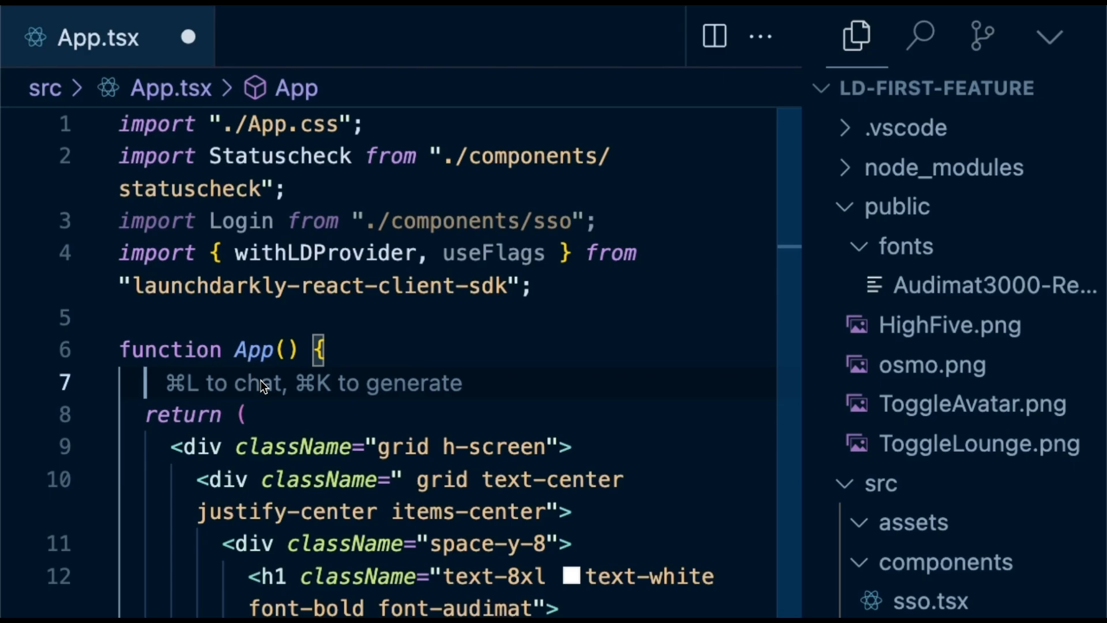
pyautogui.write('const {}')
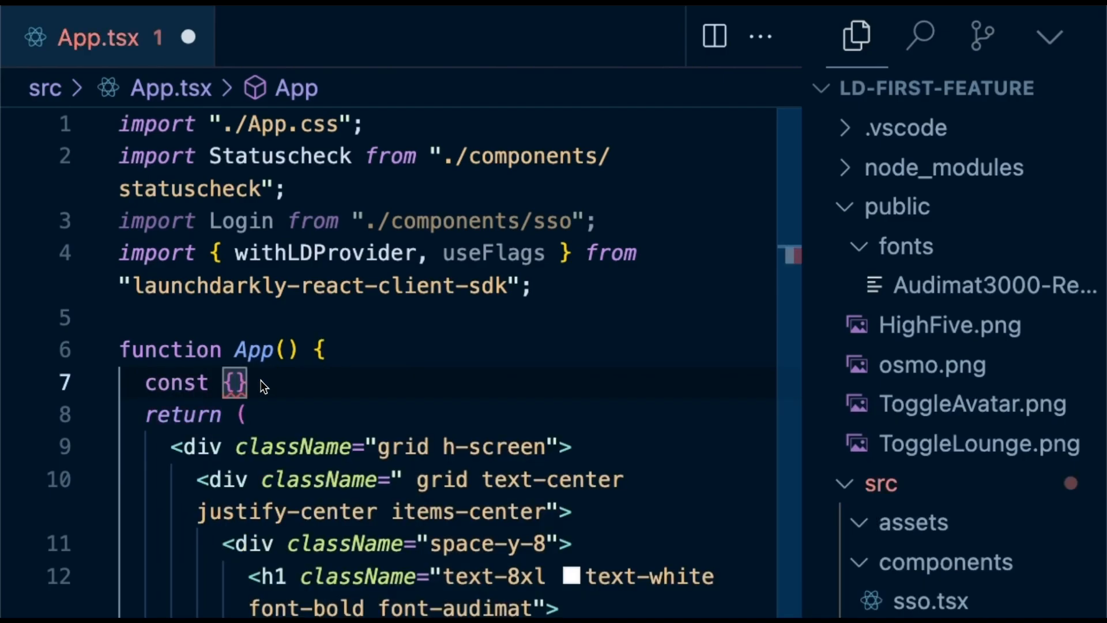
pyautogui.click(275, 381)
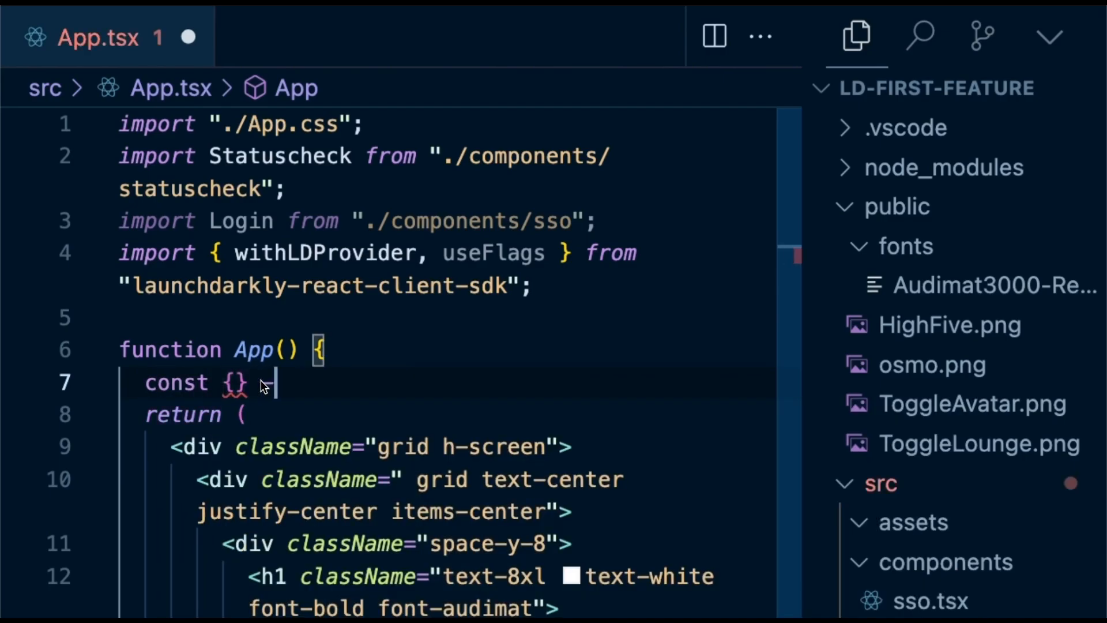
pyautogui.write('useFl')
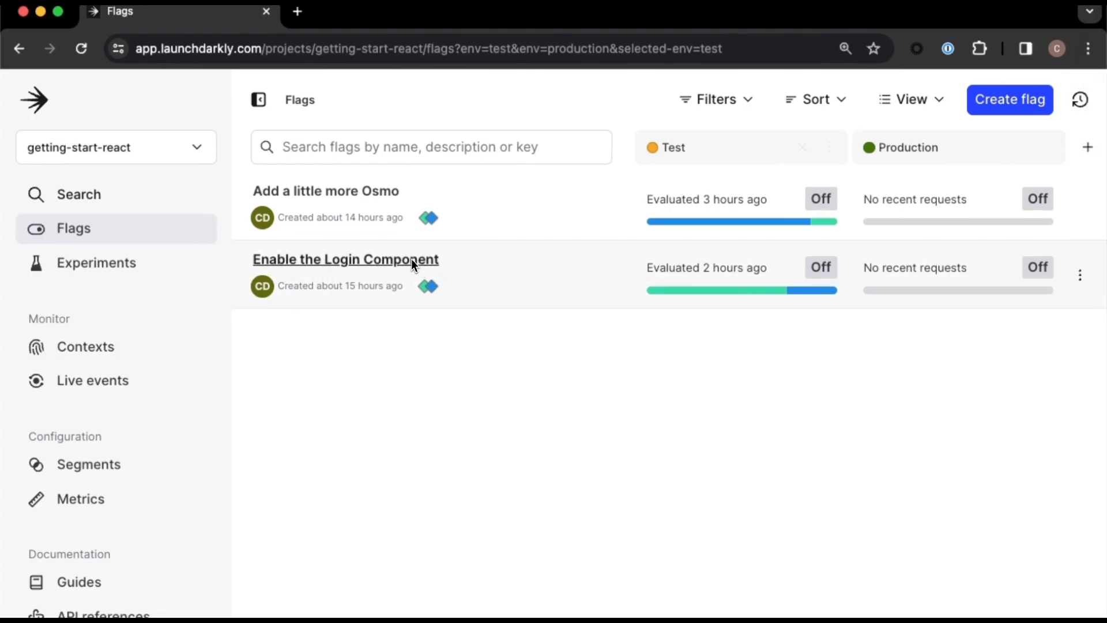
pyautogui.click(344, 260)
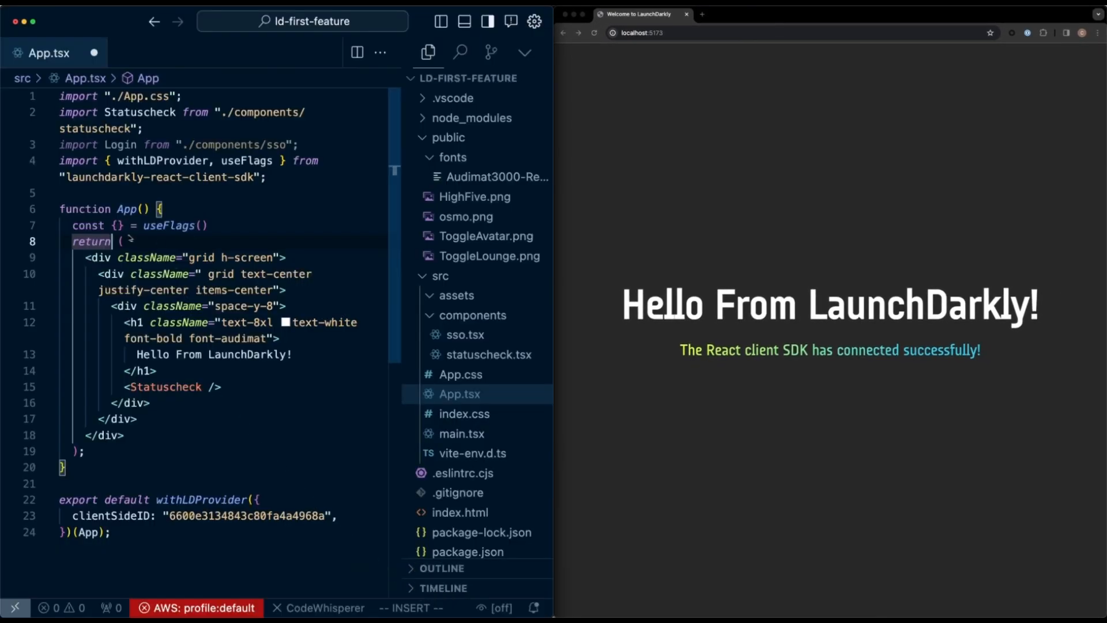
# Destructure ssoLogin and render {ssoLogin && <Login />} below <Statuscheck />.
pyautogui.write('ssoLogin')
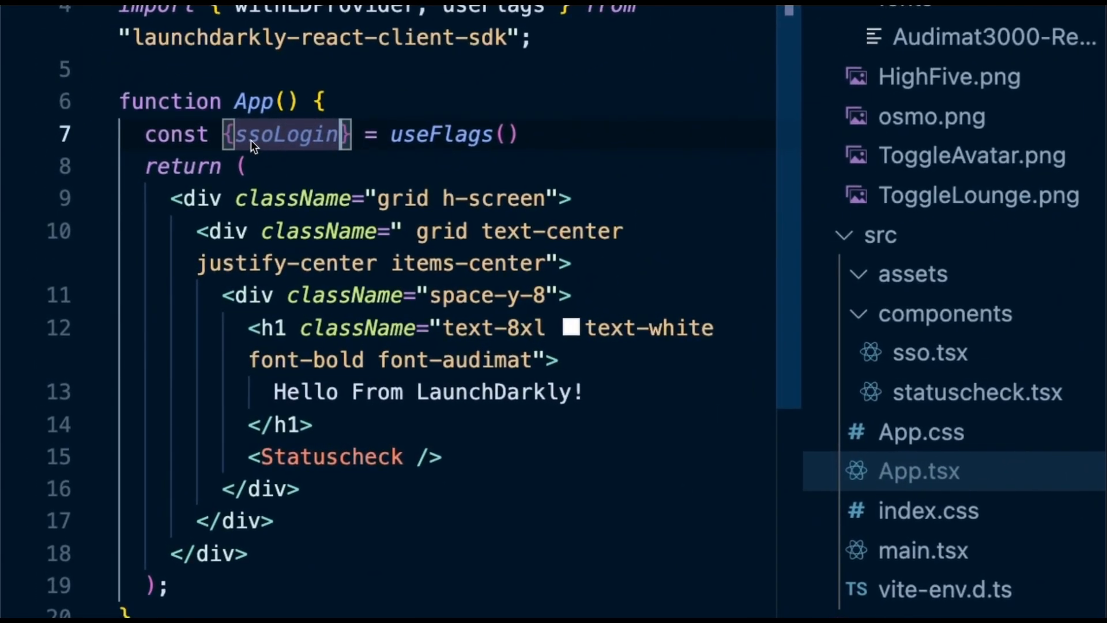
pyautogui.moveTo(285, 134)
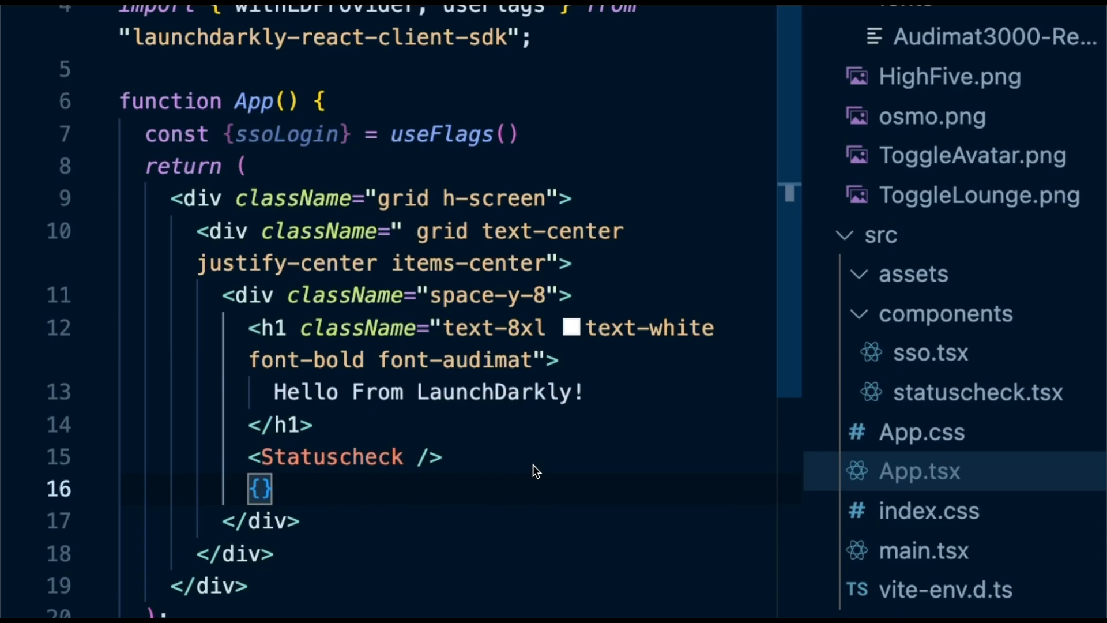
pyautogui.write('ssoLogin && <Login />')
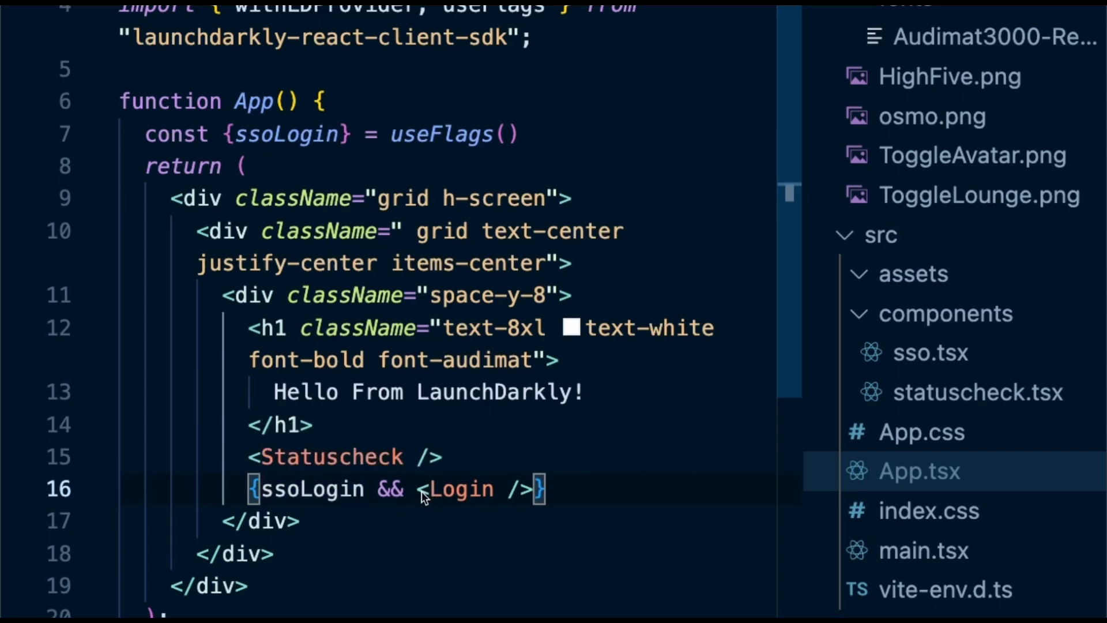
pyautogui.moveTo(539, 515)
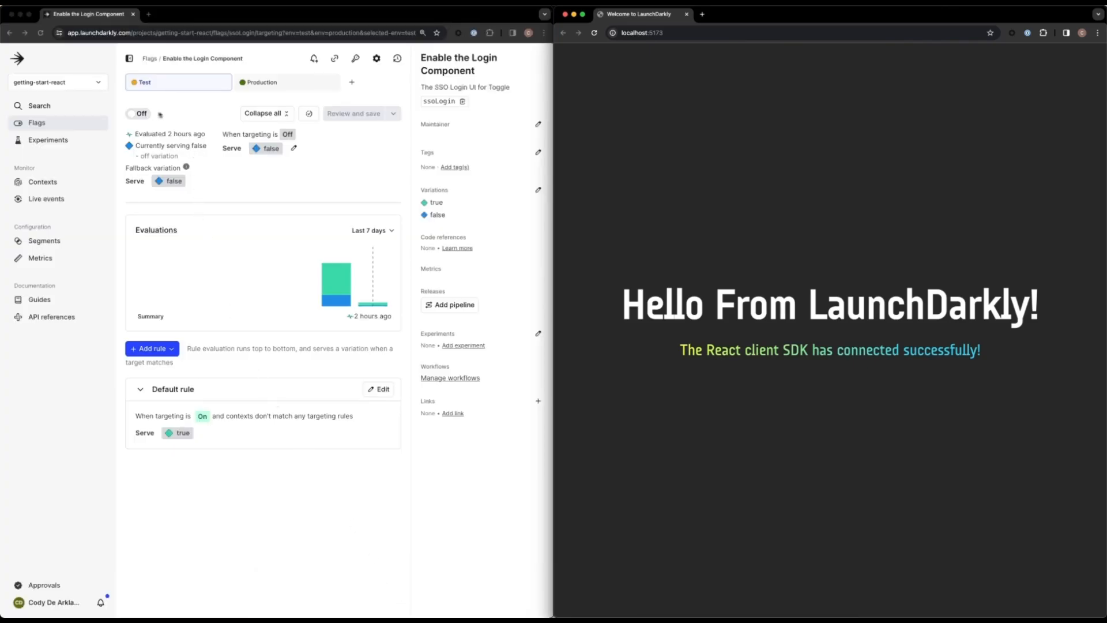
# Toggle the Enable the Login Component flag On, Off, then On in Test, saving each change.
pyautogui.click(137, 114)
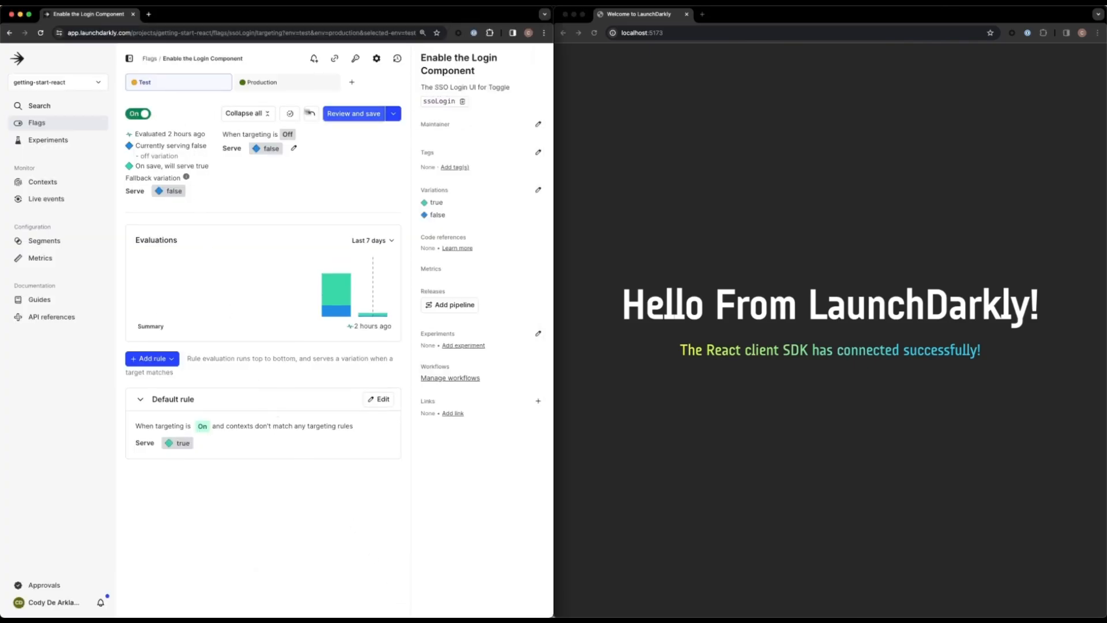
pyautogui.click(294, 149)
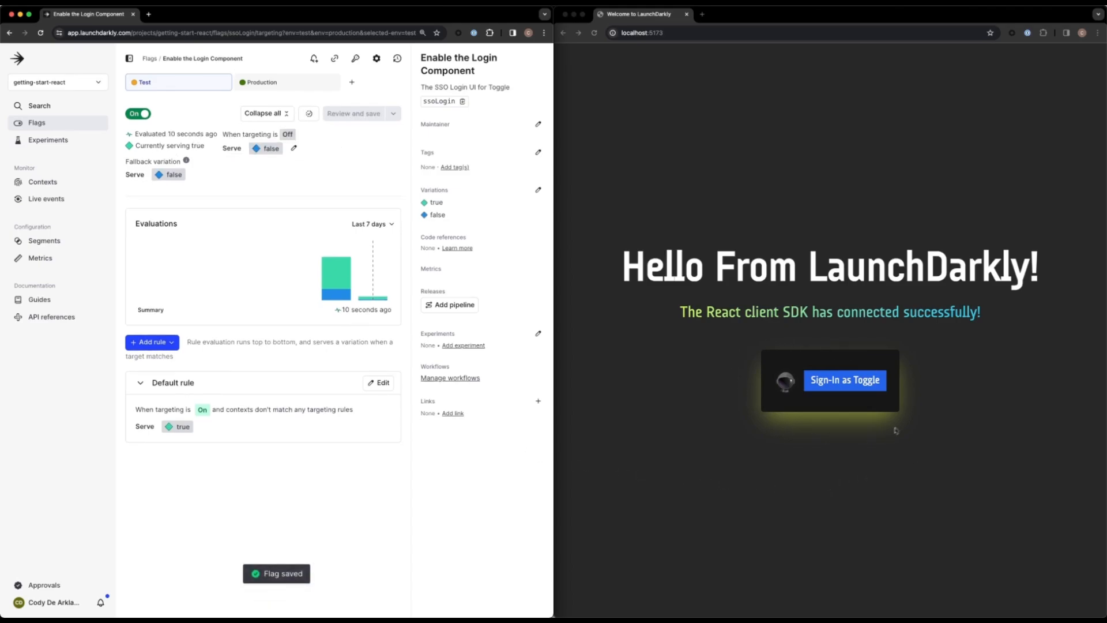
pyautogui.moveTo(947, 382)
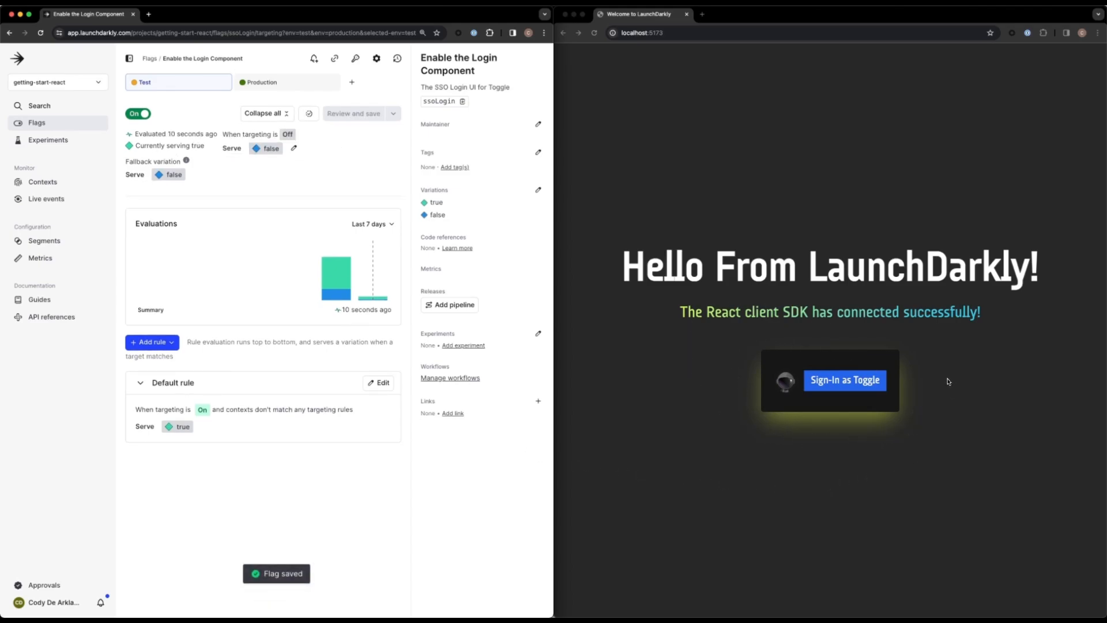
pyautogui.click(138, 114)
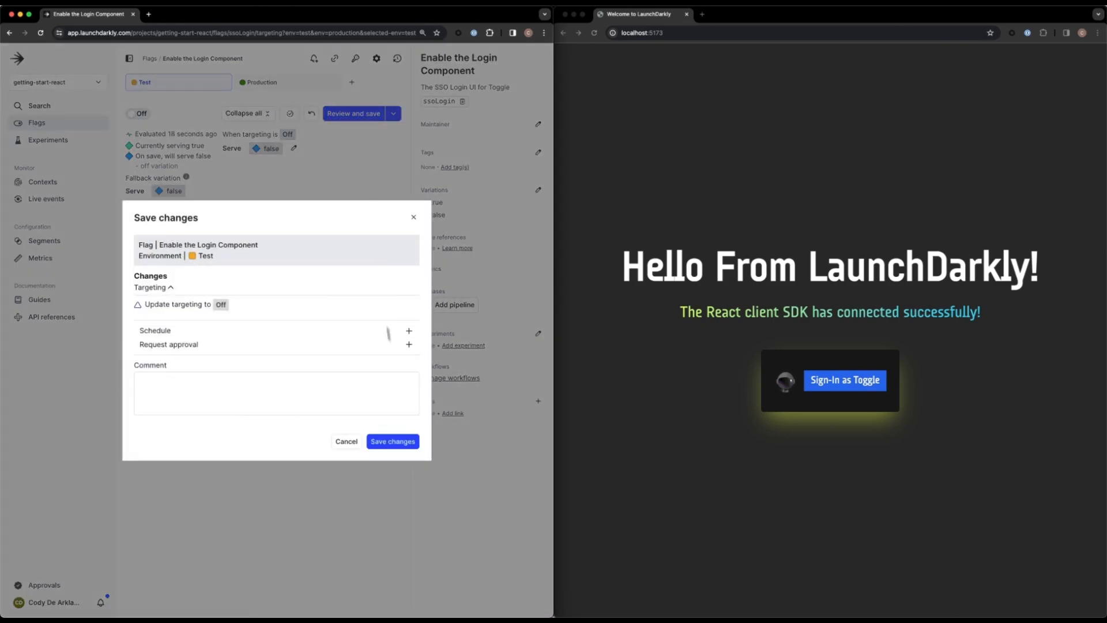
pyautogui.click(392, 441)
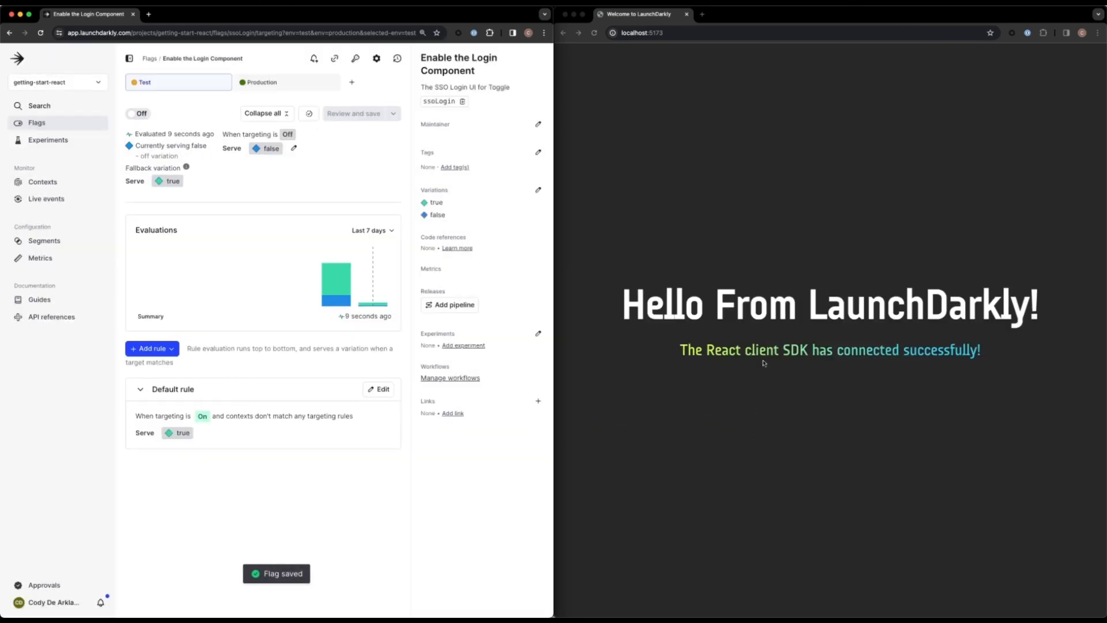
pyautogui.moveTo(880, 391)
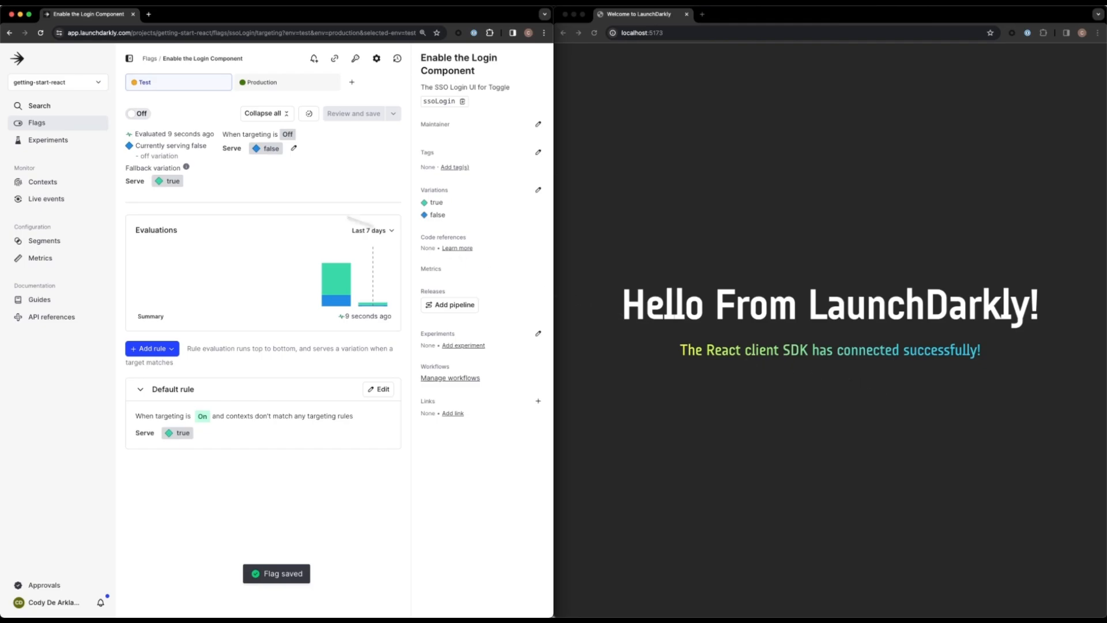
pyautogui.click(138, 113)
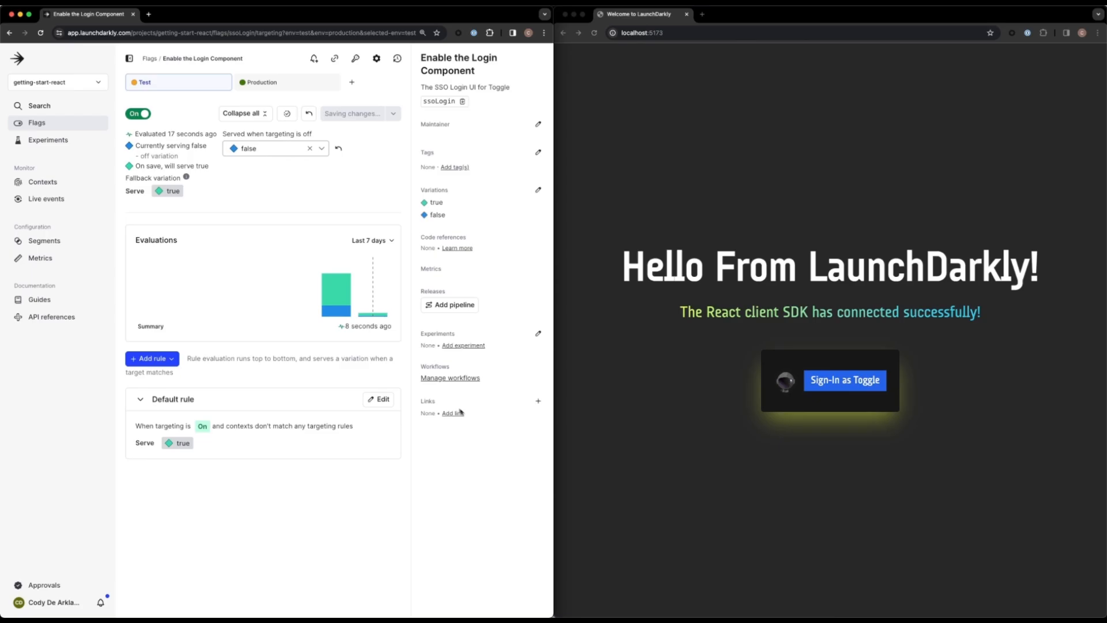
pyautogui.click(358, 113)
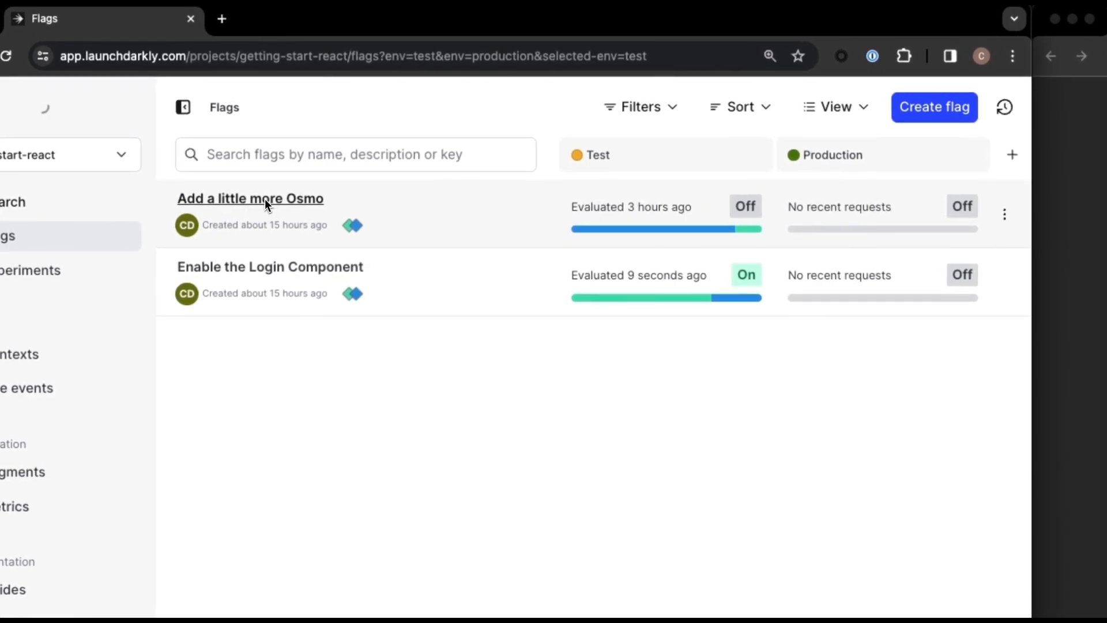
# Copy the showOsmo key from the Add a little more Osmo flag and return to App.tsx.
pyautogui.click(250, 199)
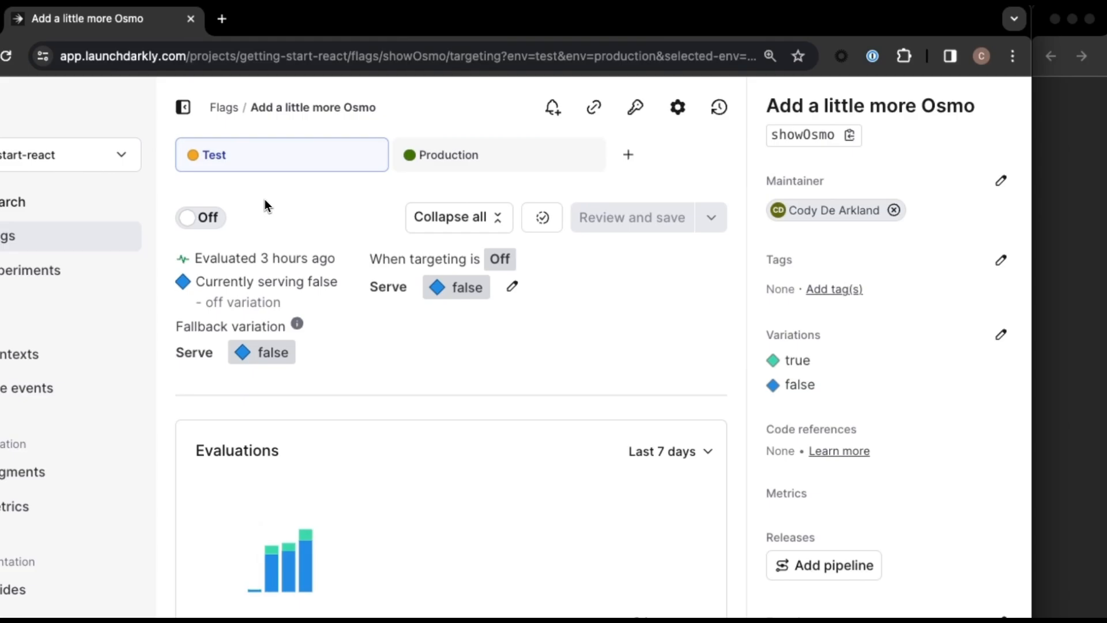
pyautogui.click(851, 135)
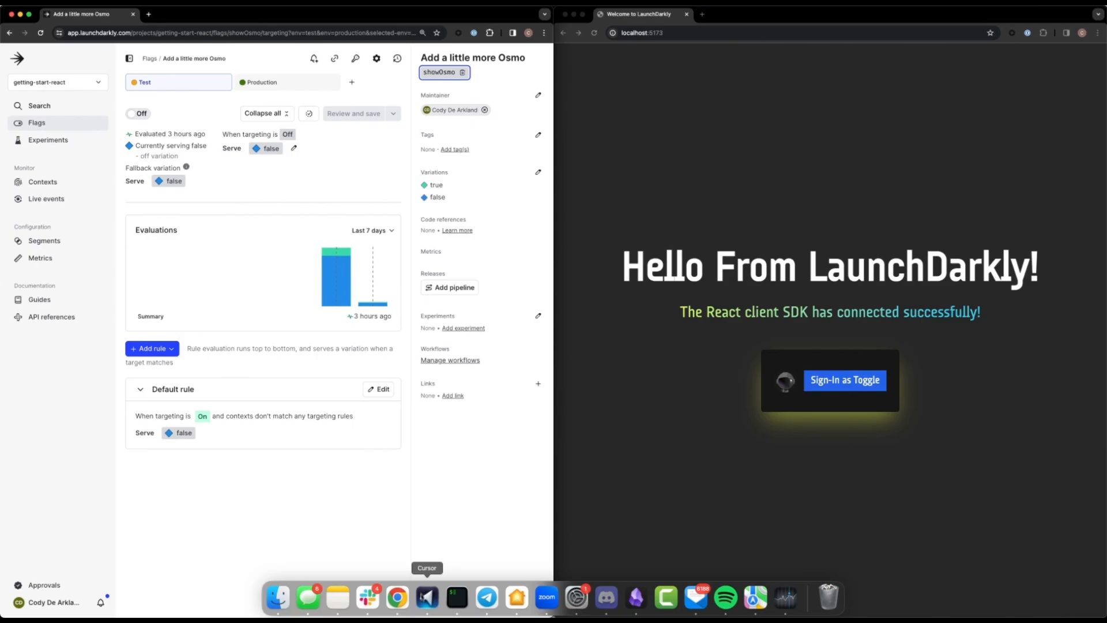
pyautogui.click(425, 596)
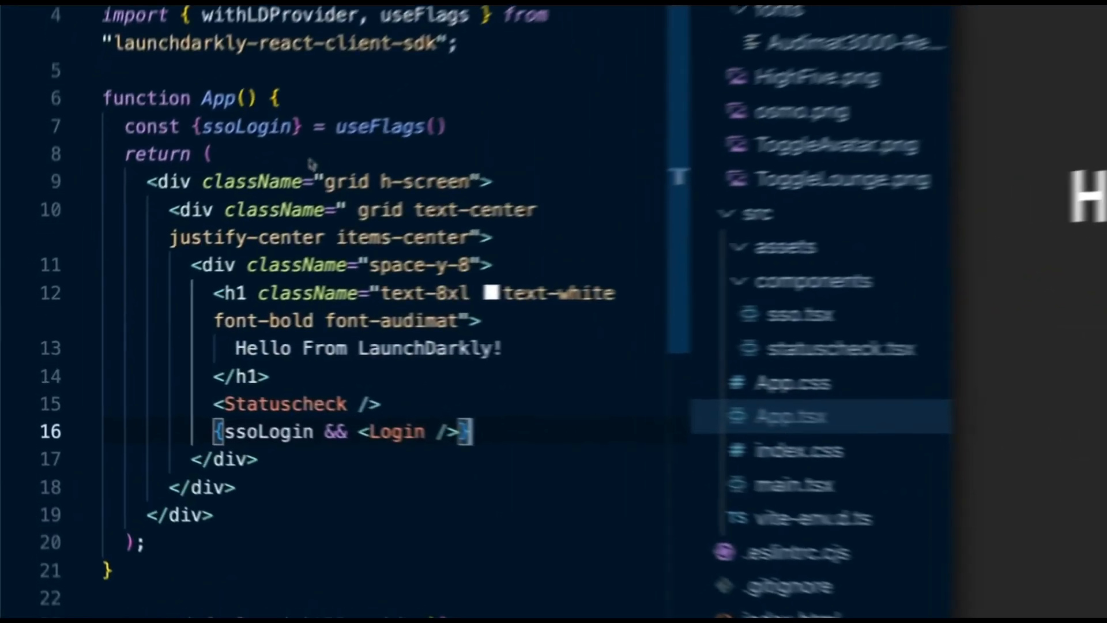
pyautogui.moveTo(441, 87)
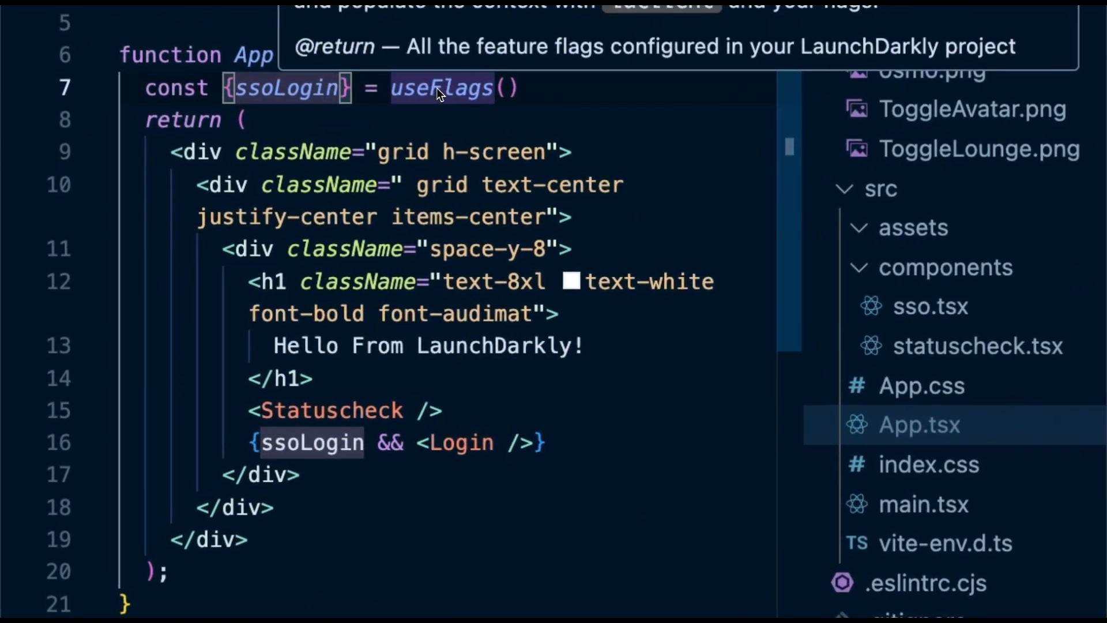
# Destructure showOsmo and render the osmo.png image only when showOsmo is true.
pyautogui.write(', showOsmo')
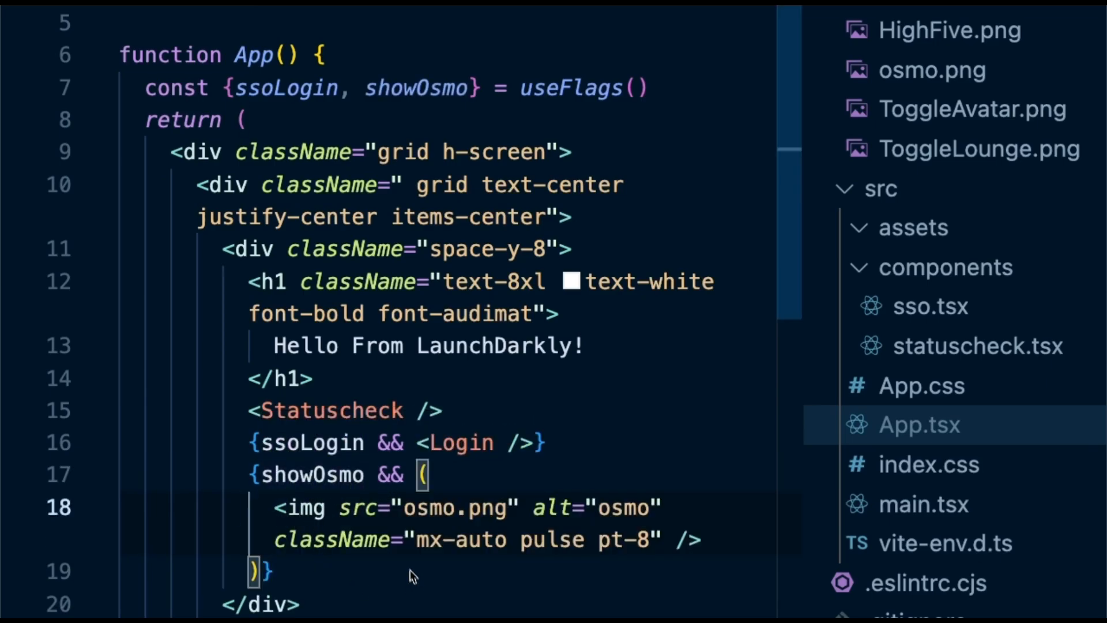
pyautogui.moveTo(459, 539)
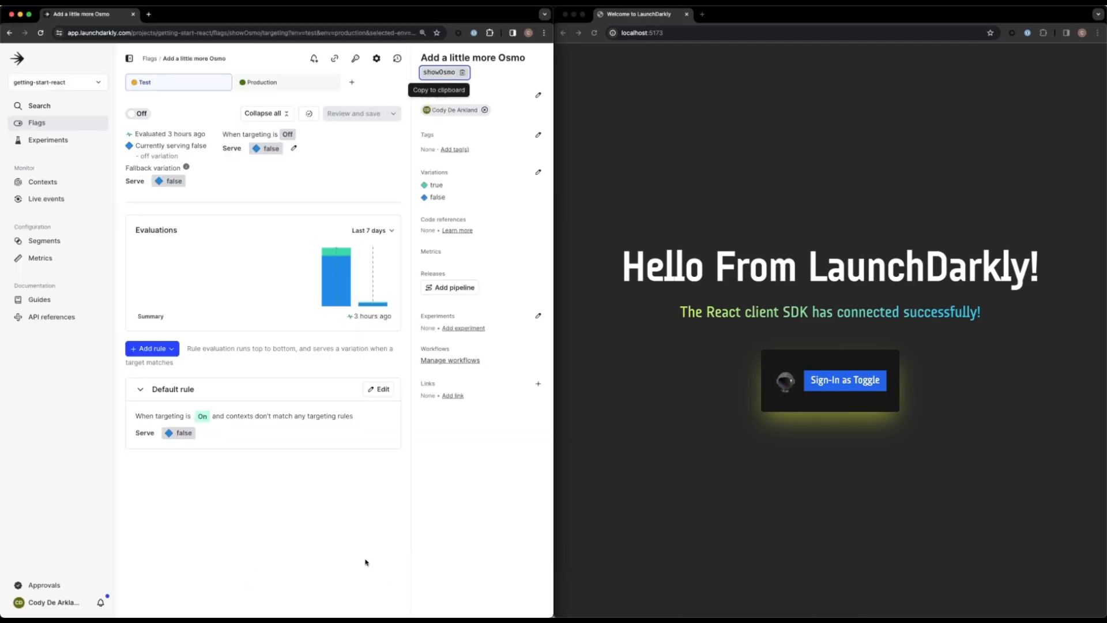
pyautogui.moveTo(196, 366)
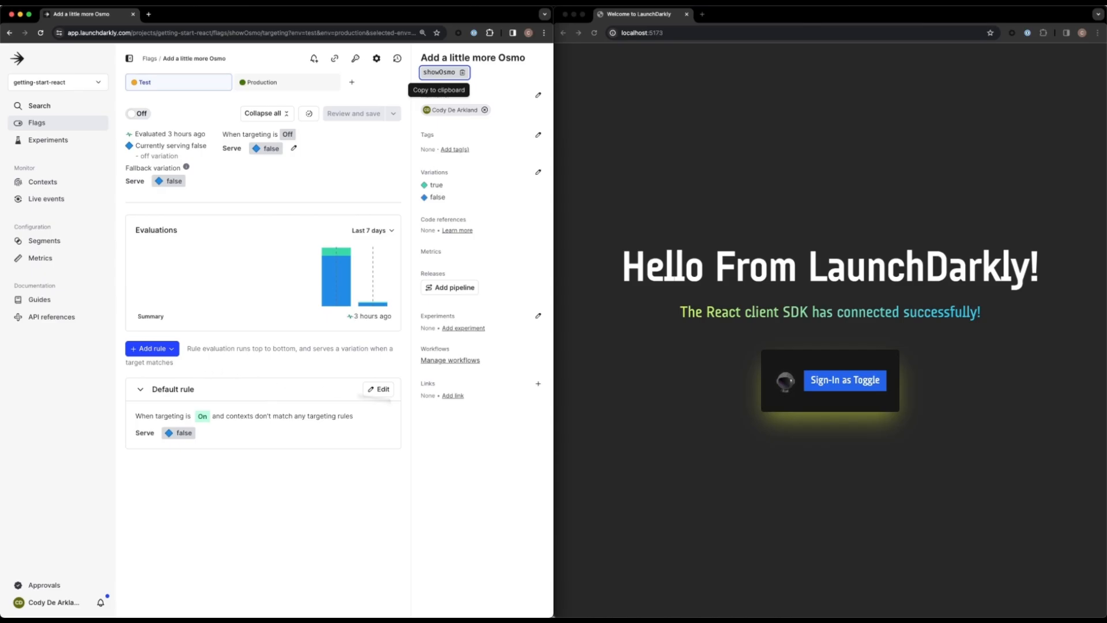
pyautogui.moveTo(773, 490)
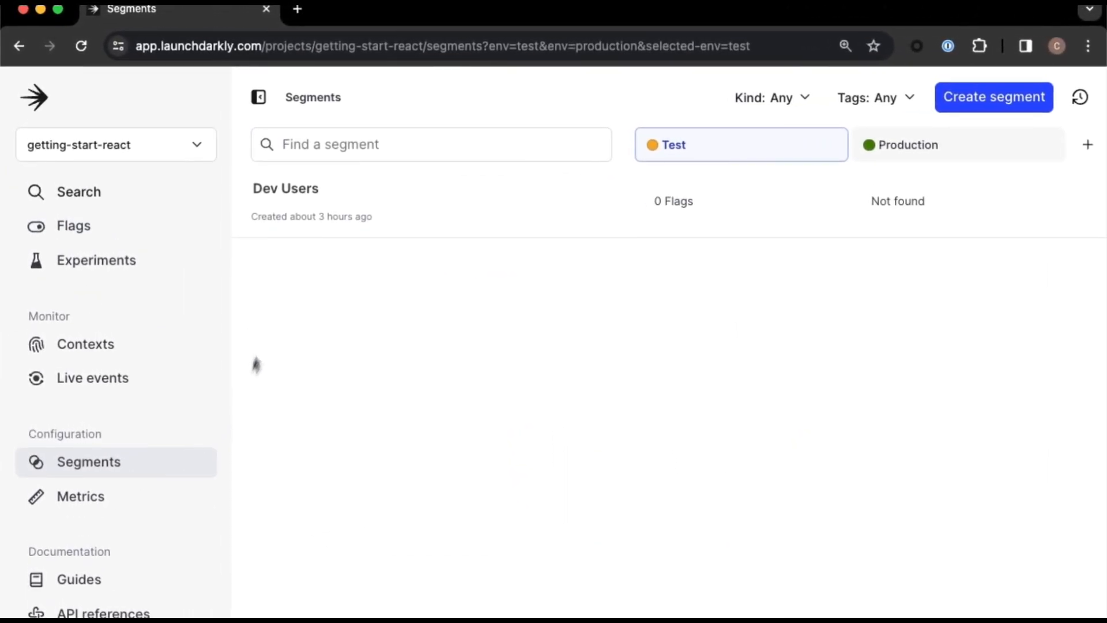
# View the Dev Users segment overview, which no flags target, and return to Flags.
pyautogui.click(285, 188)
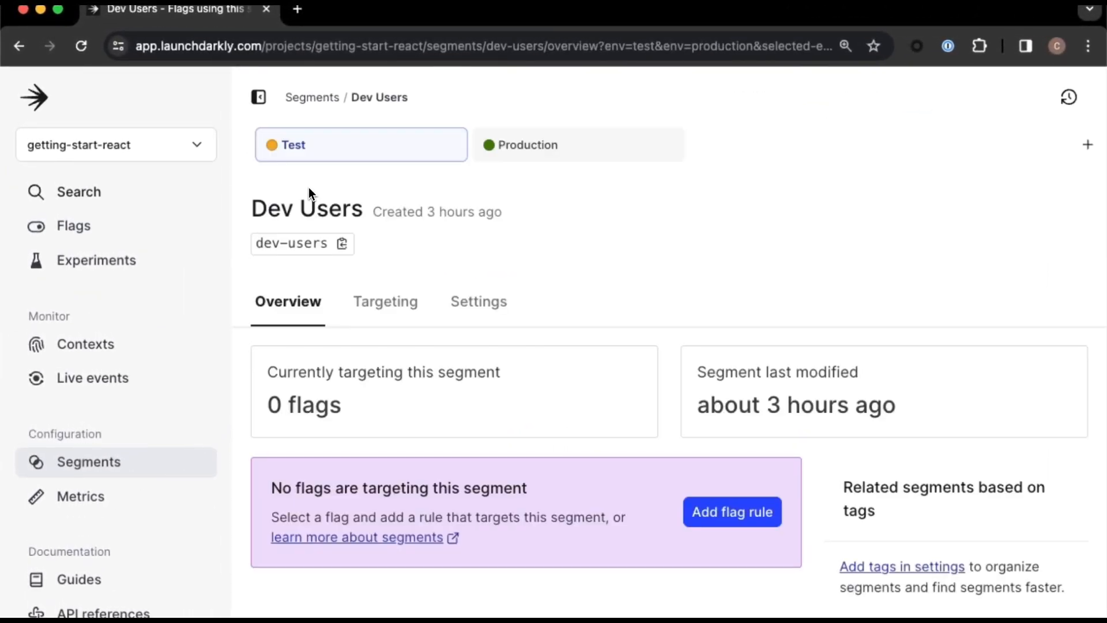
pyautogui.click(385, 301)
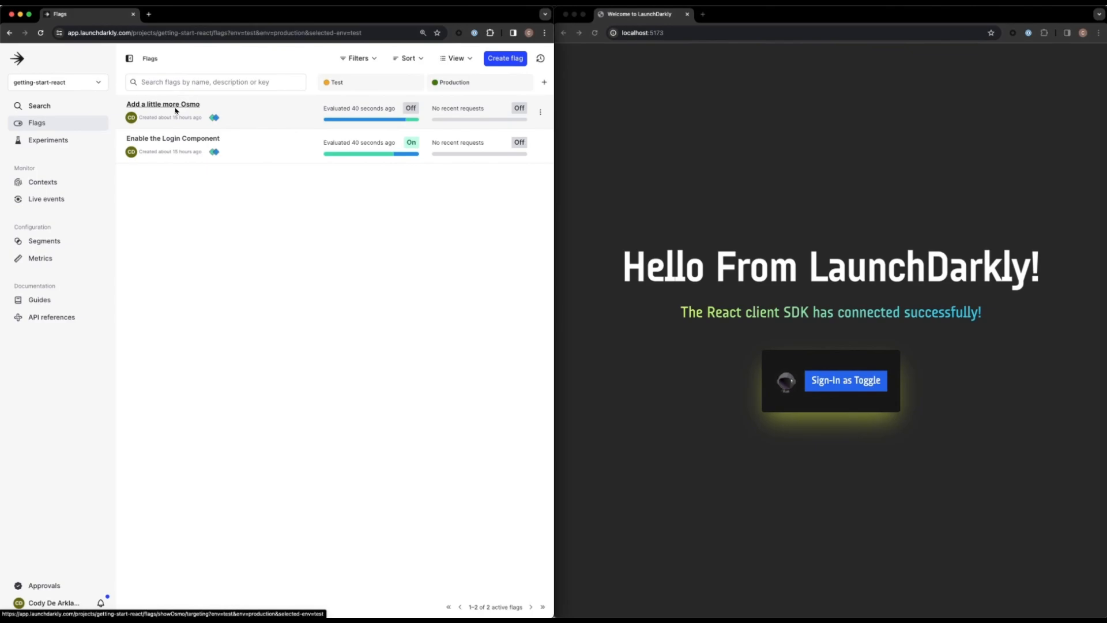
# Add a rule serving true to Dev Users on Add a little more Osmo, turn it On and save.
pyautogui.click(163, 103)
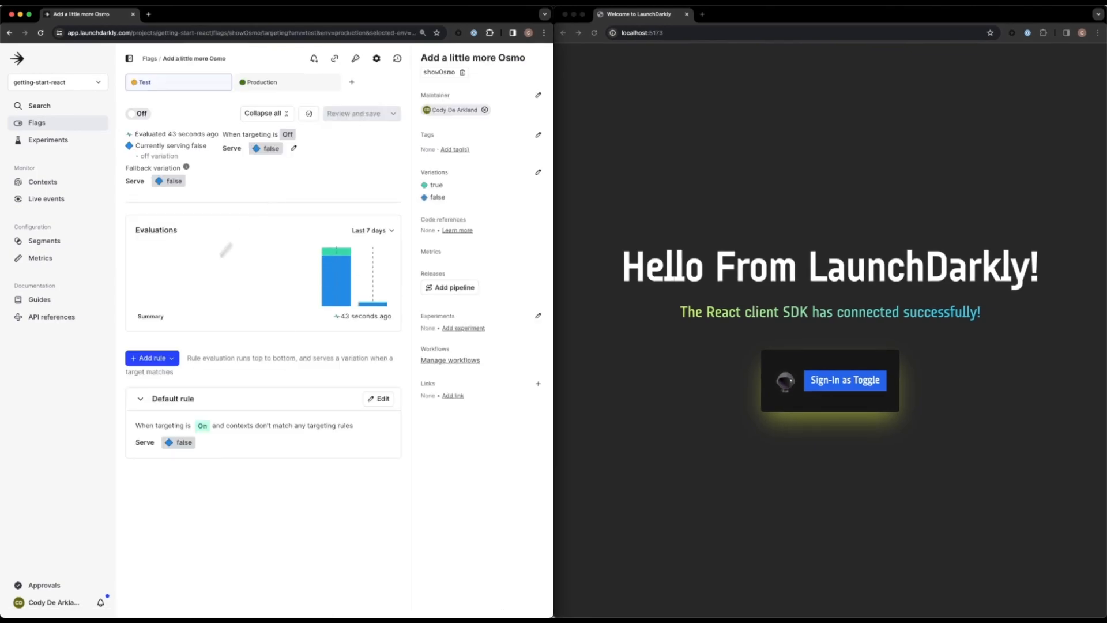
pyautogui.click(152, 358)
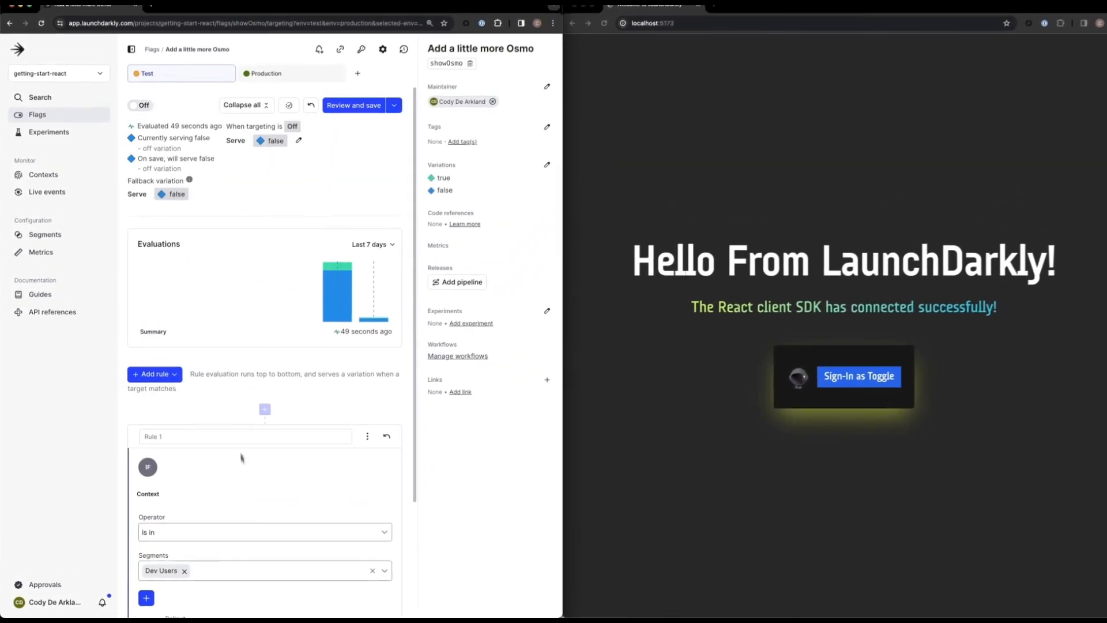
pyautogui.click(140, 105)
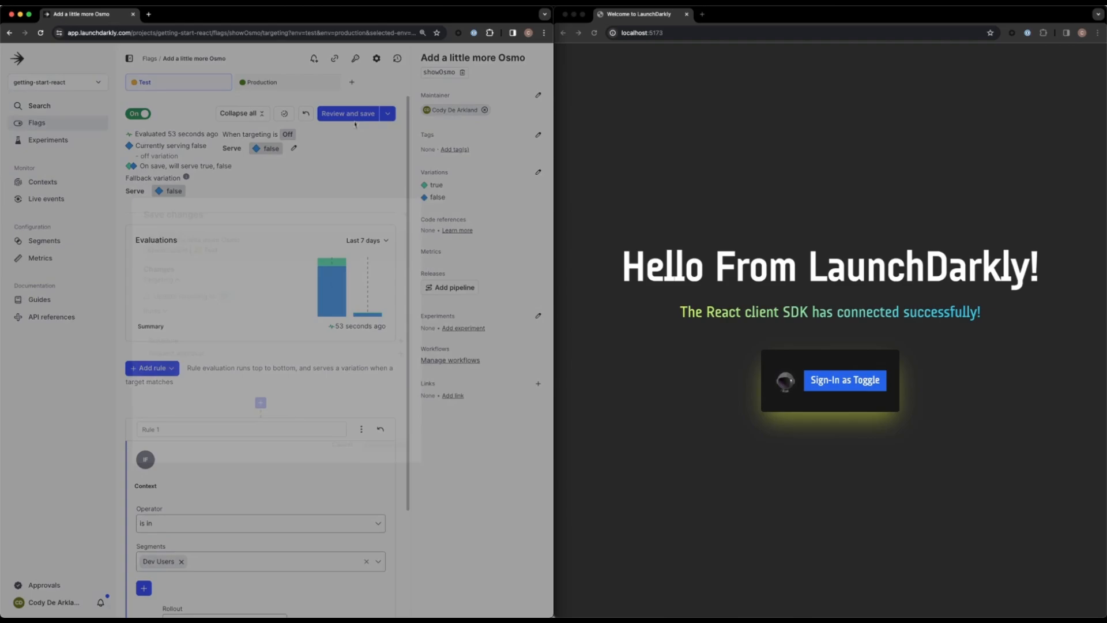
pyautogui.click(347, 113)
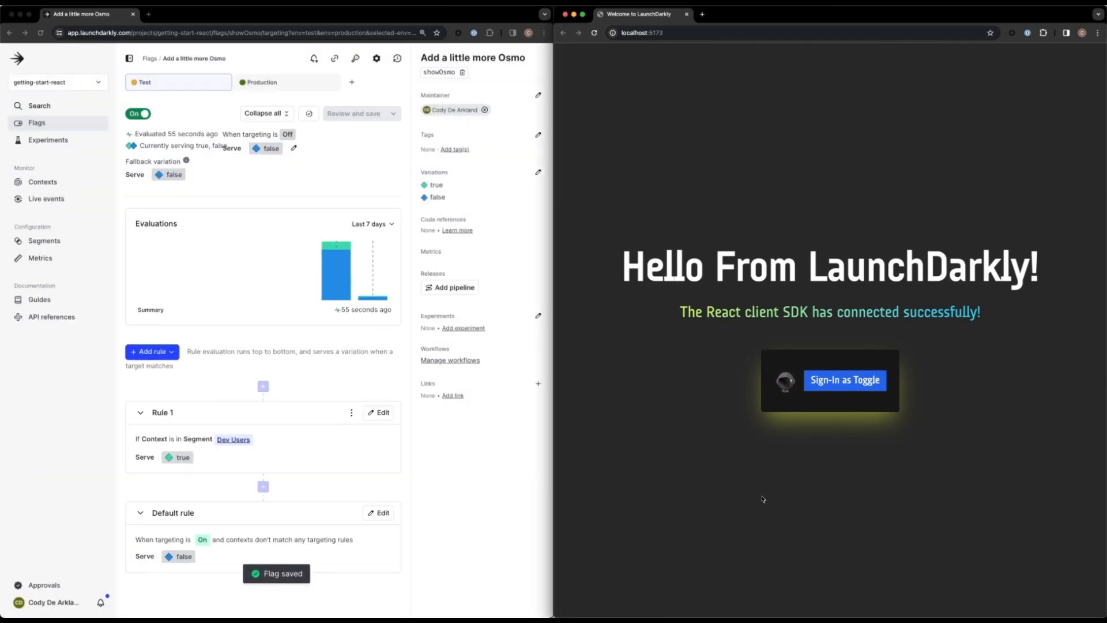
pyautogui.moveTo(834, 356)
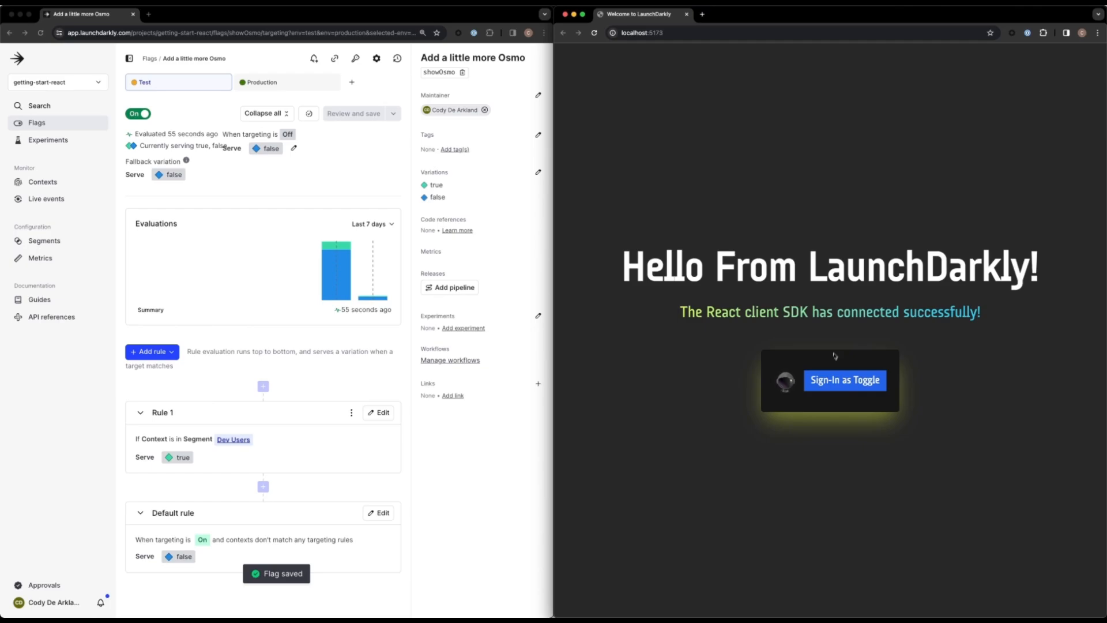
# Sign in as Toggle in the localhost app so the Osmo image appears.
pyautogui.click(844, 379)
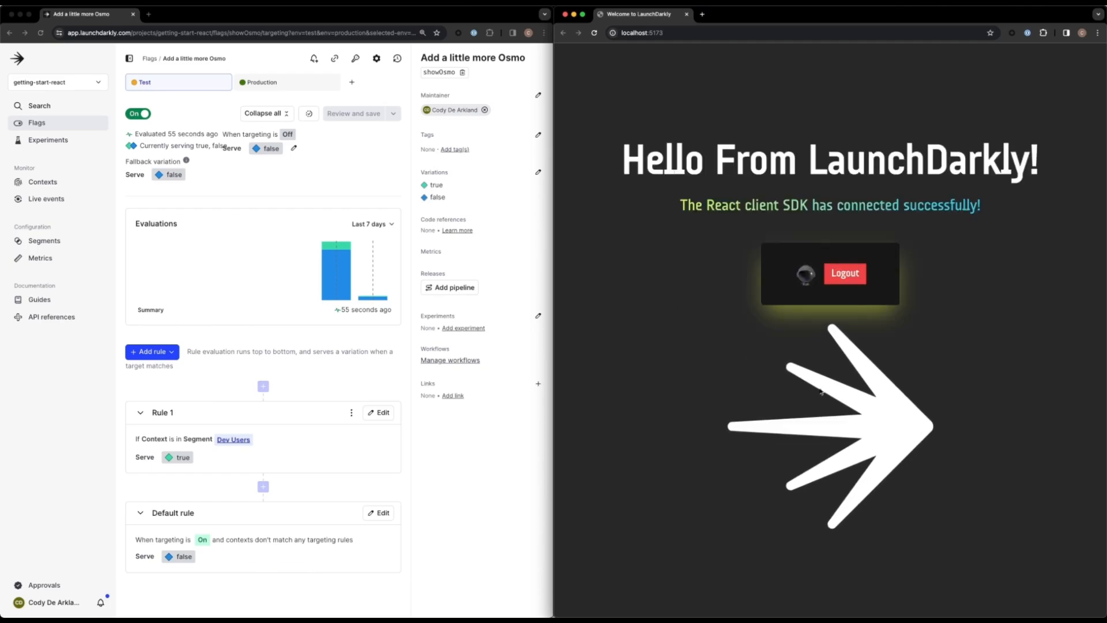
pyautogui.moveTo(904, 416)
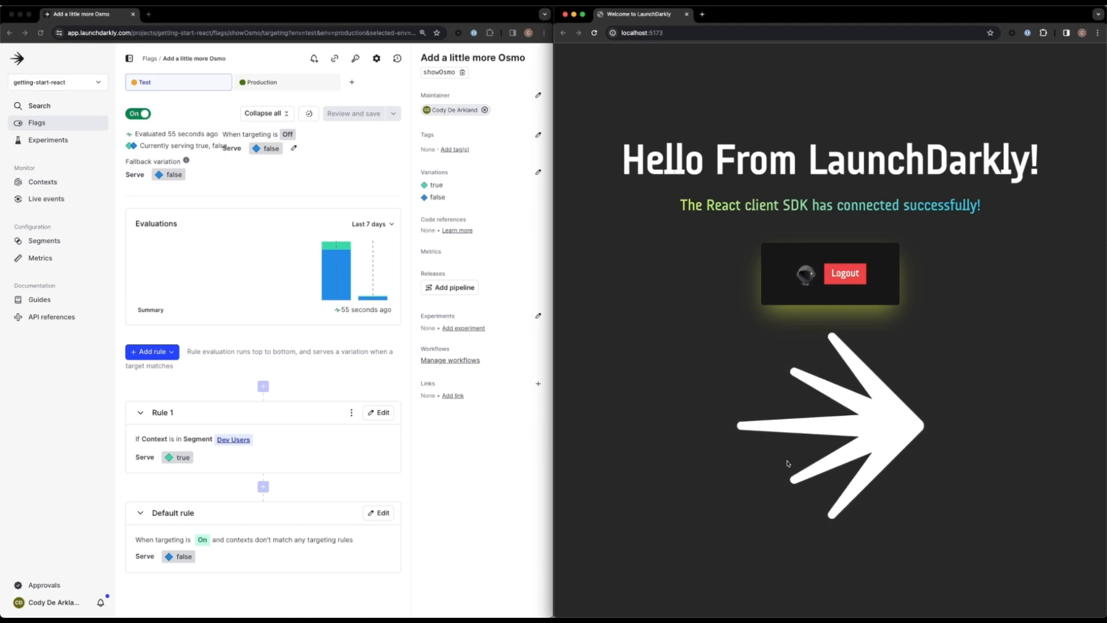
pyautogui.moveTo(755, 367)
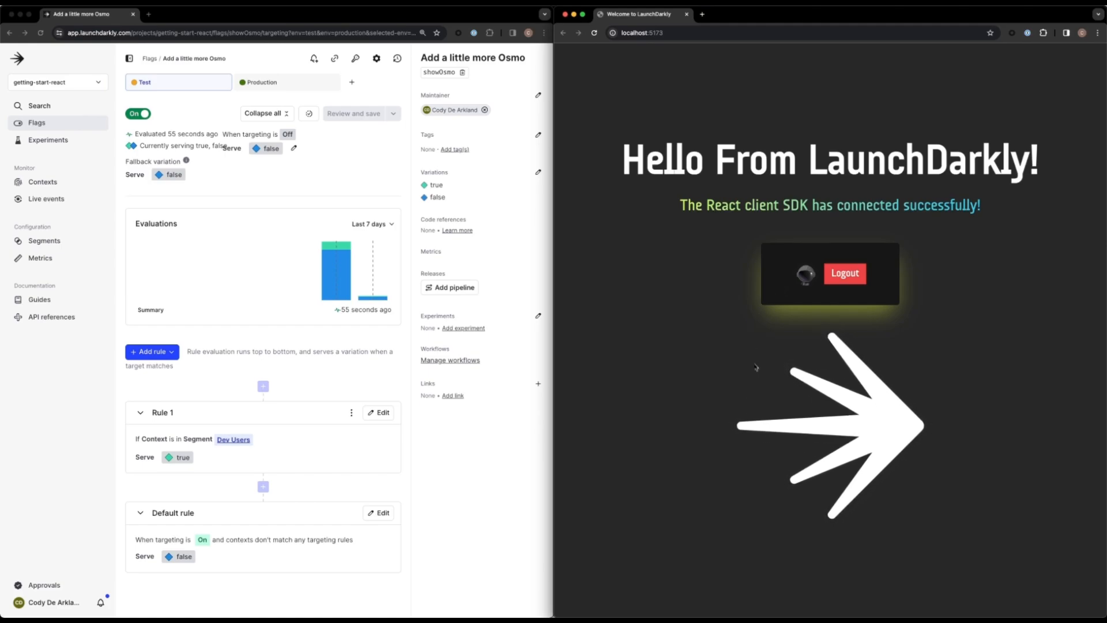
pyautogui.moveTo(762, 383)
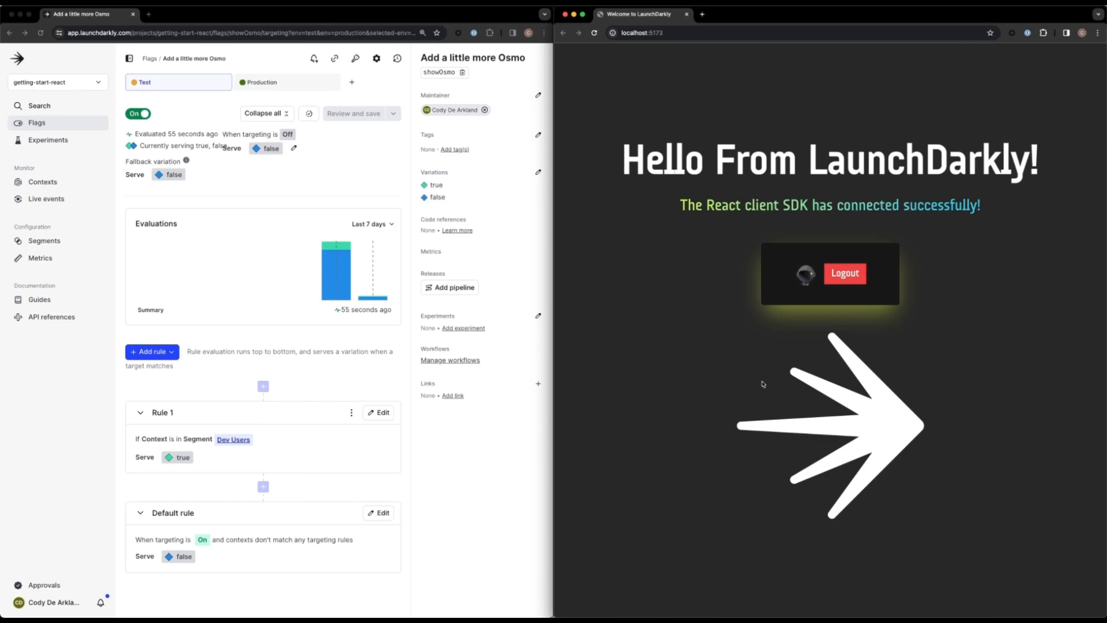